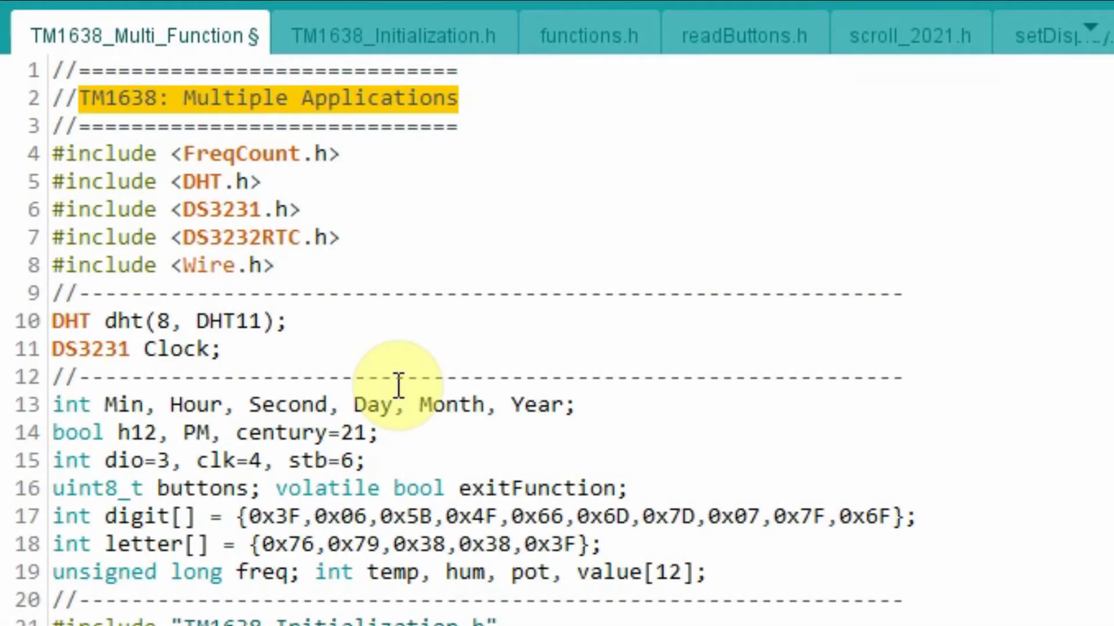
mouse_move(316, 198)
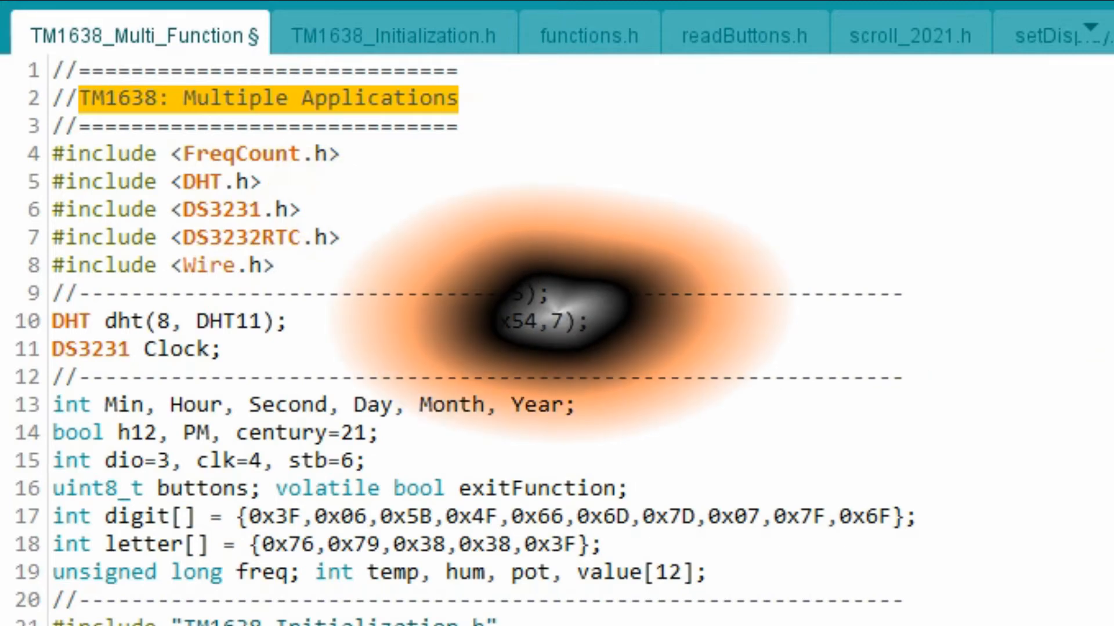
Scroll through the main TM1638_Multi_Function sketch and switch to functions.h at rtcTime().
scroll(down, 3)
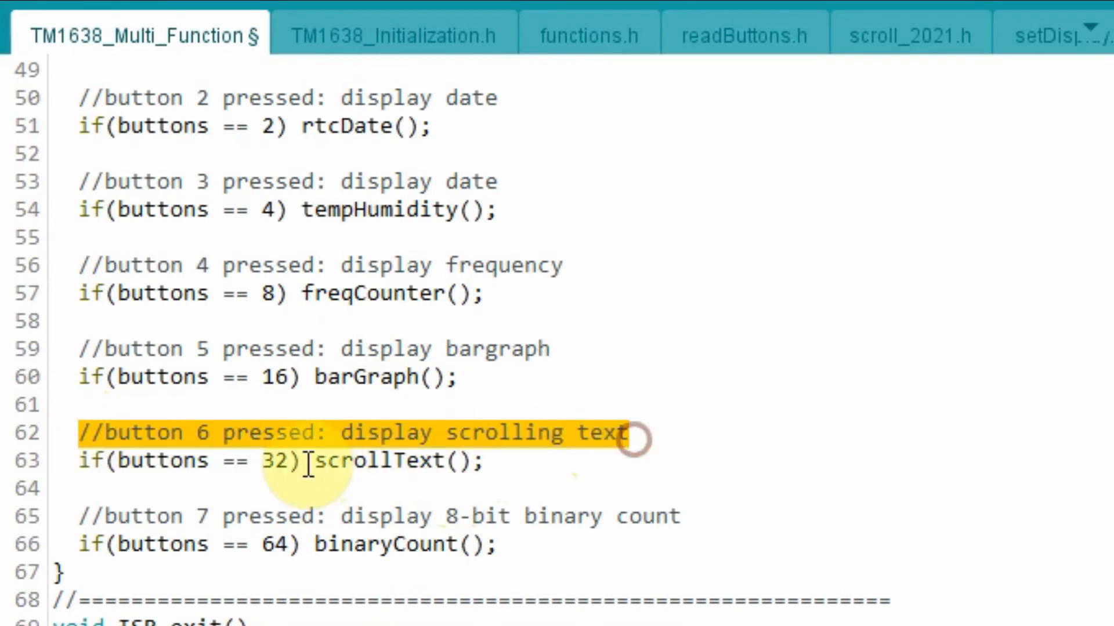
click(84, 515)
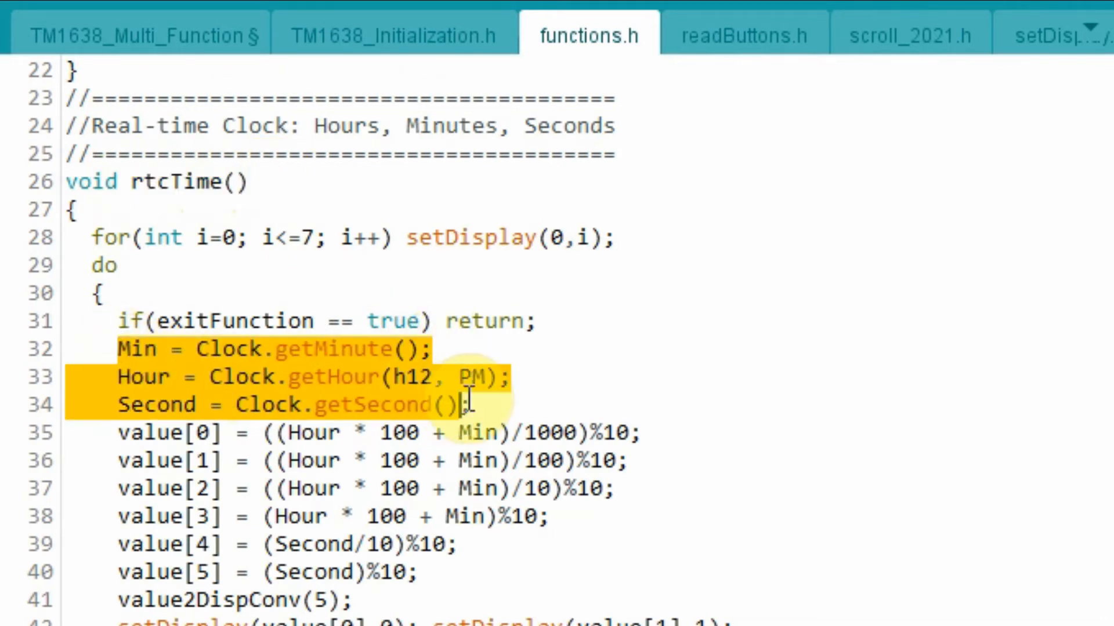
mouse_move(650, 391)
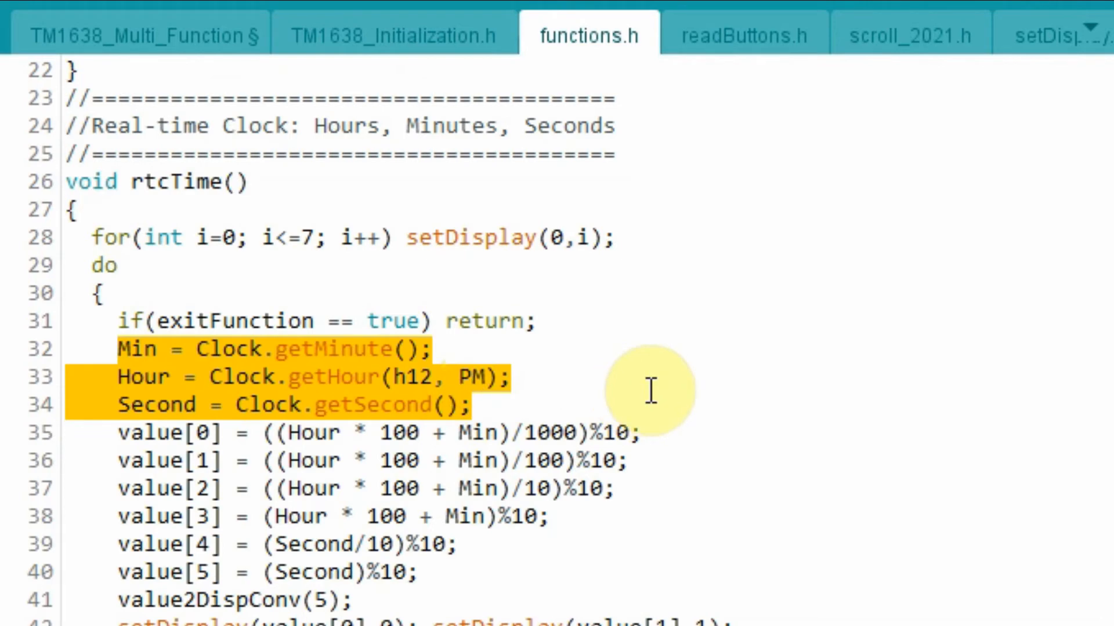
scroll(down, 3)
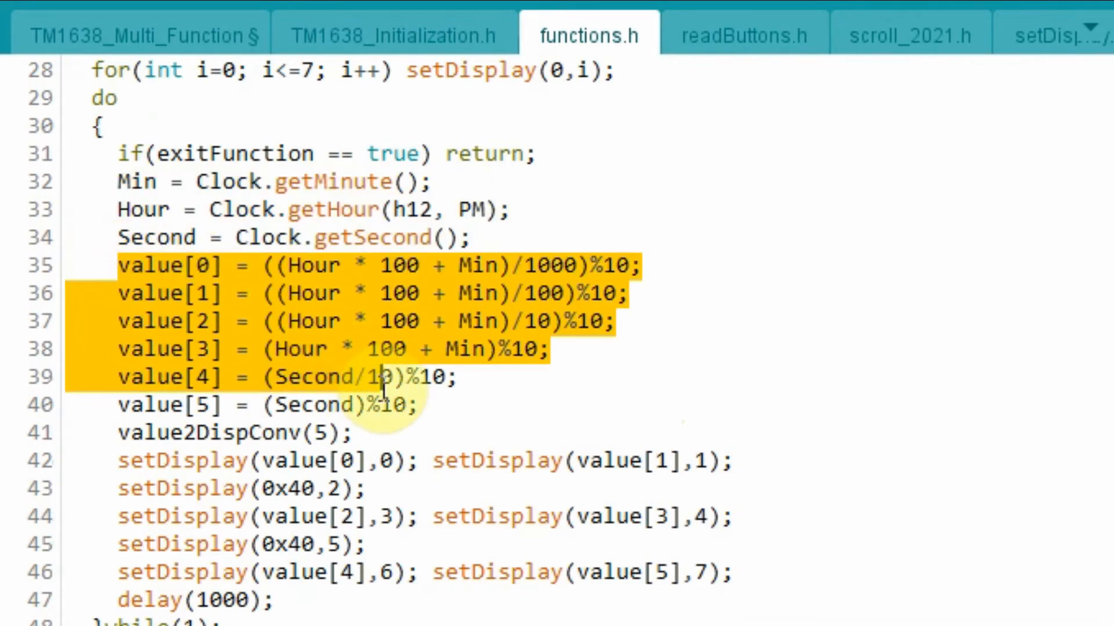
mouse_move(710, 387)
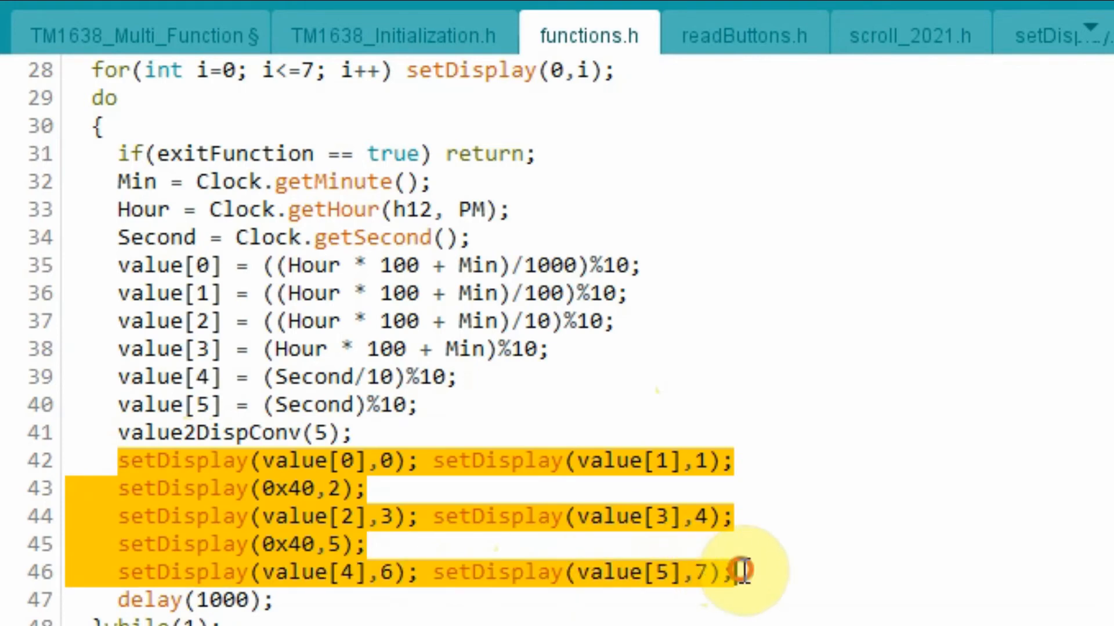
mouse_move(849, 532)
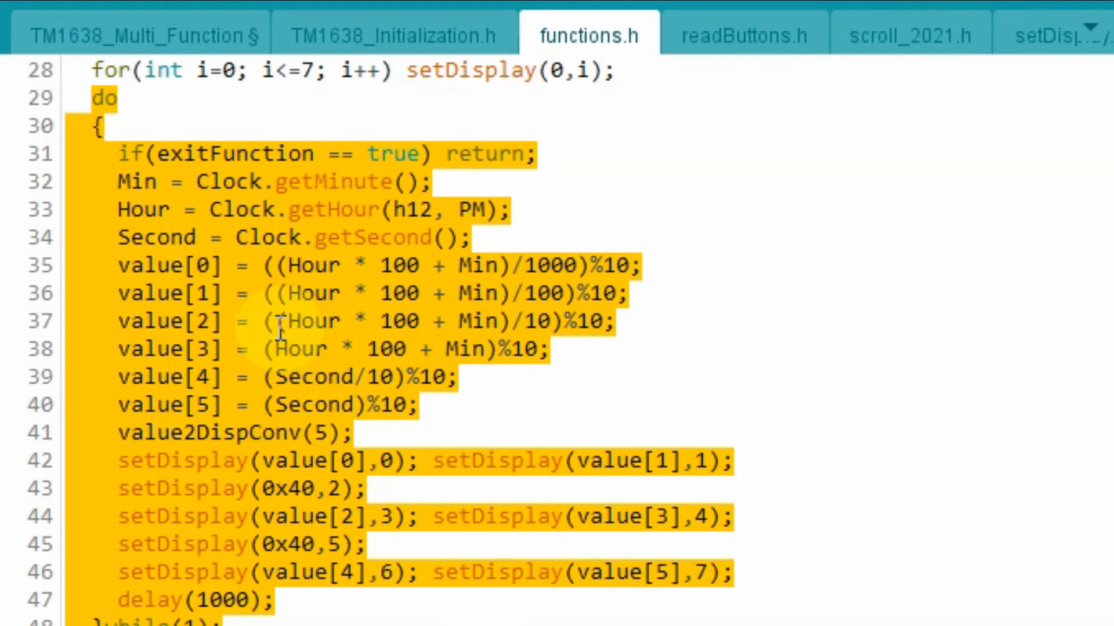
mouse_move(358, 293)
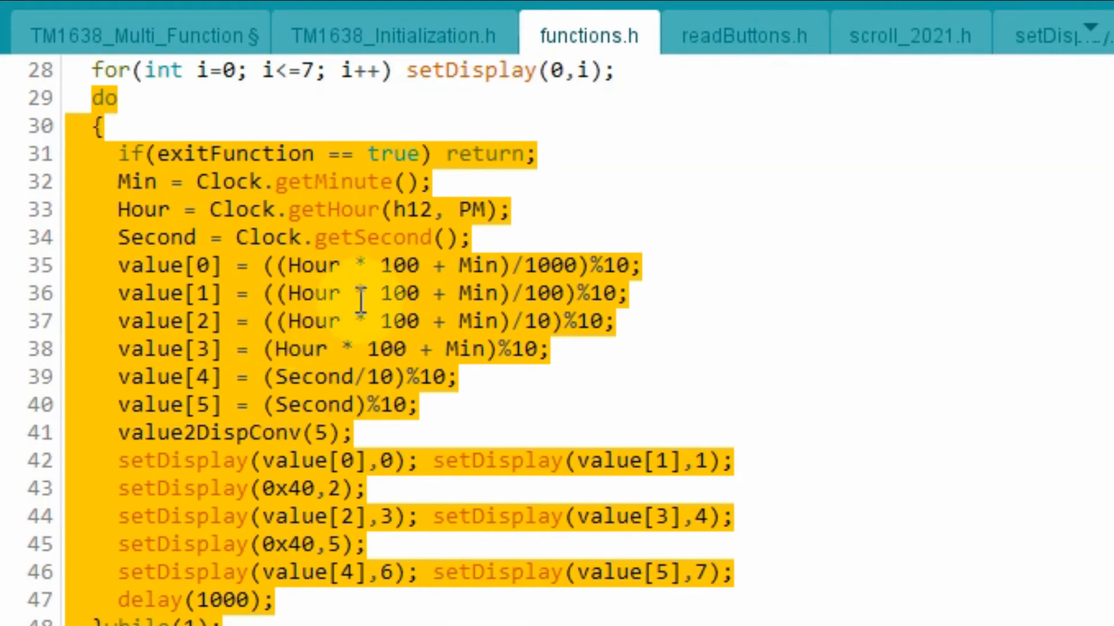
click(142, 33)
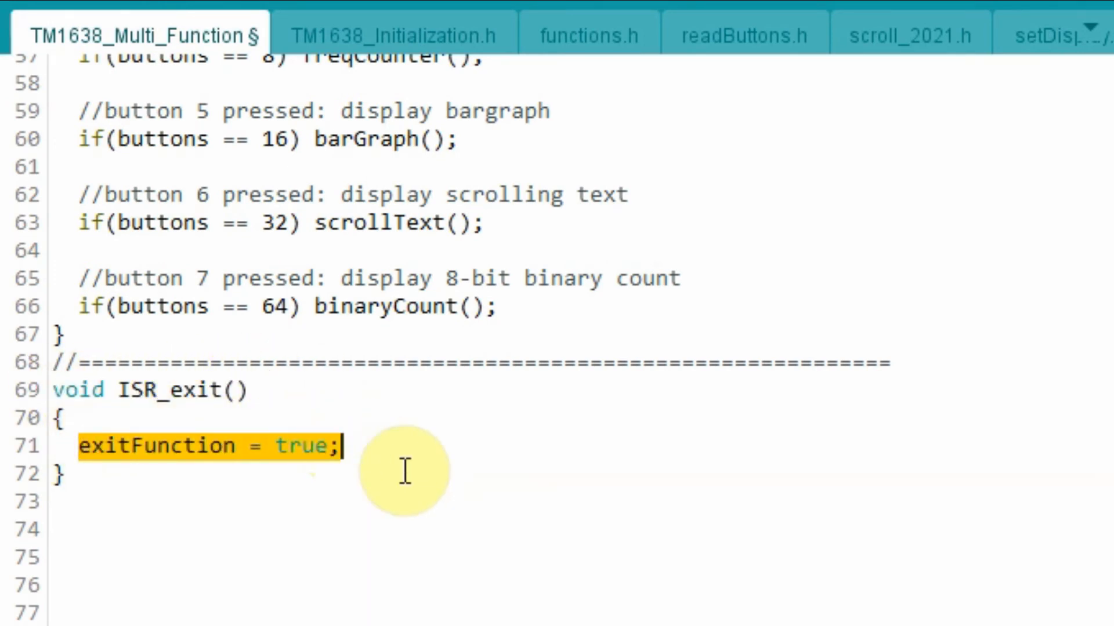
click(589, 34)
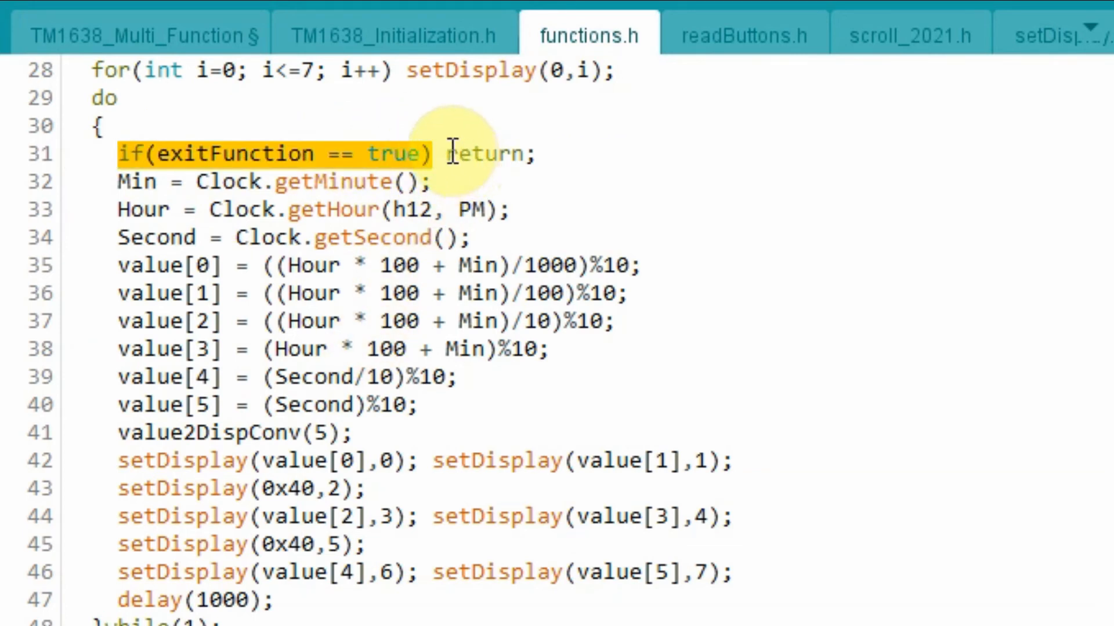
double_click(486, 153)
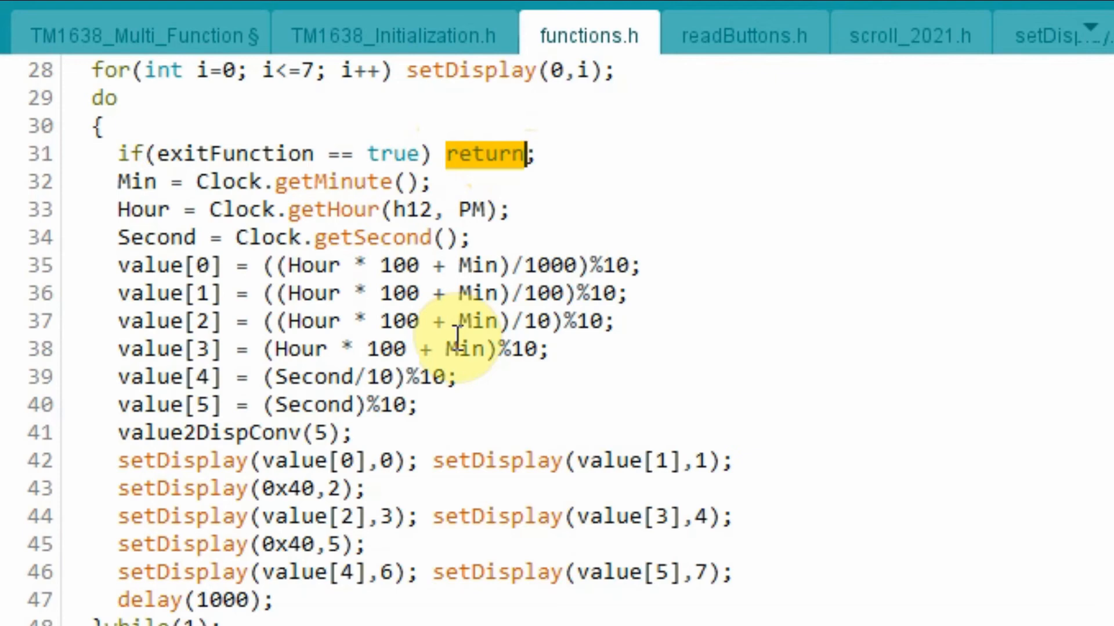
scroll(down, 3)
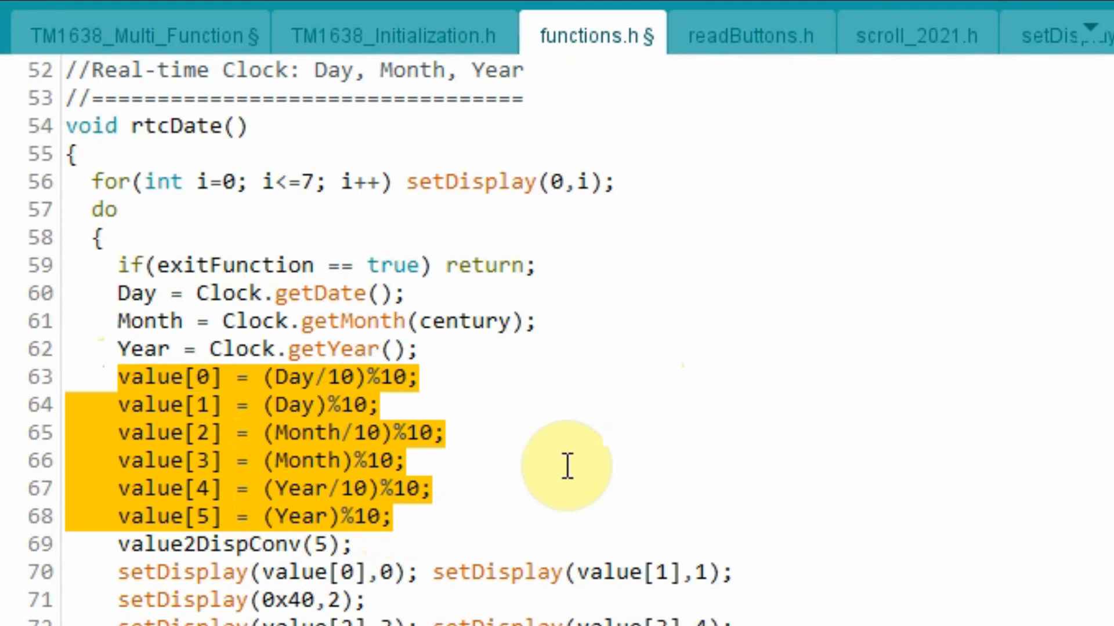
Scroll functions.h to the rtcDate() function showing its value calculations and exitFunction check.
click(245, 545)
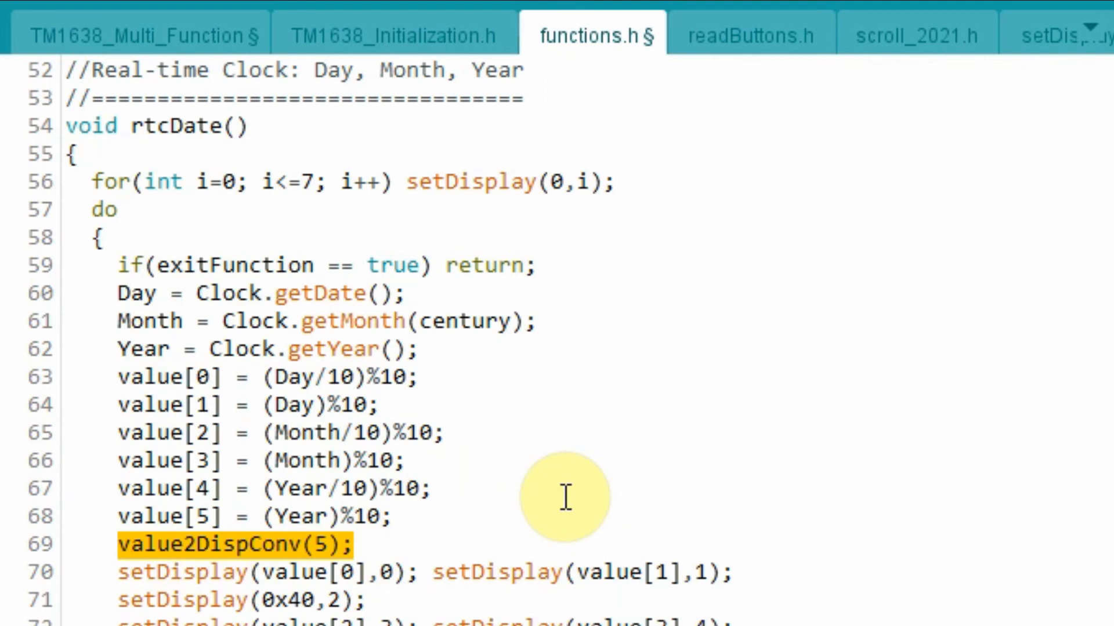
scroll(down, 3)
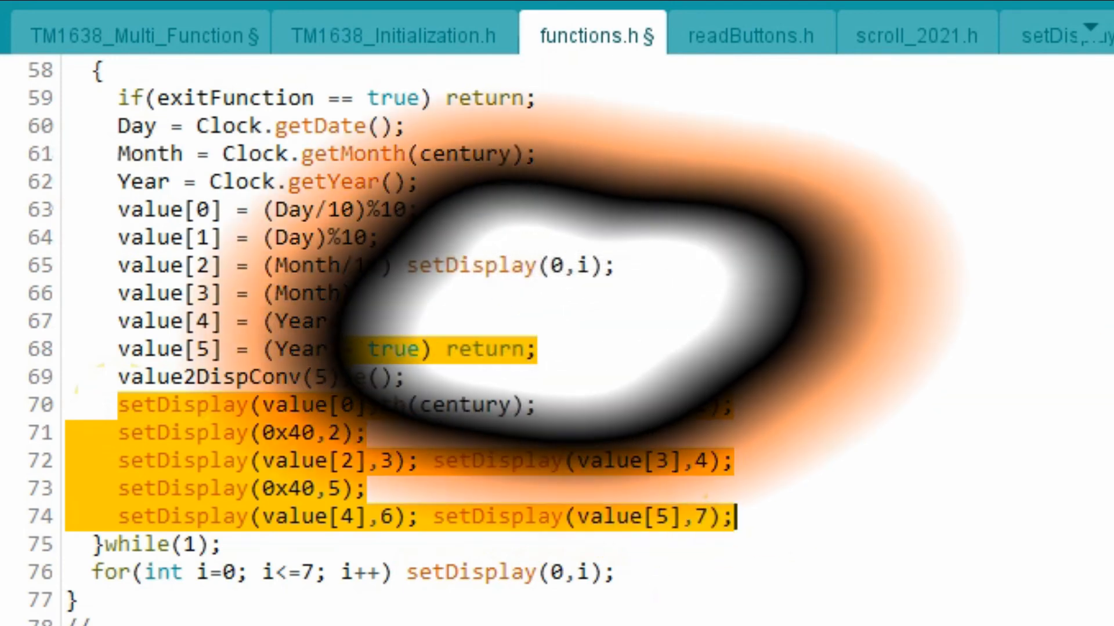
scroll(up, 3)
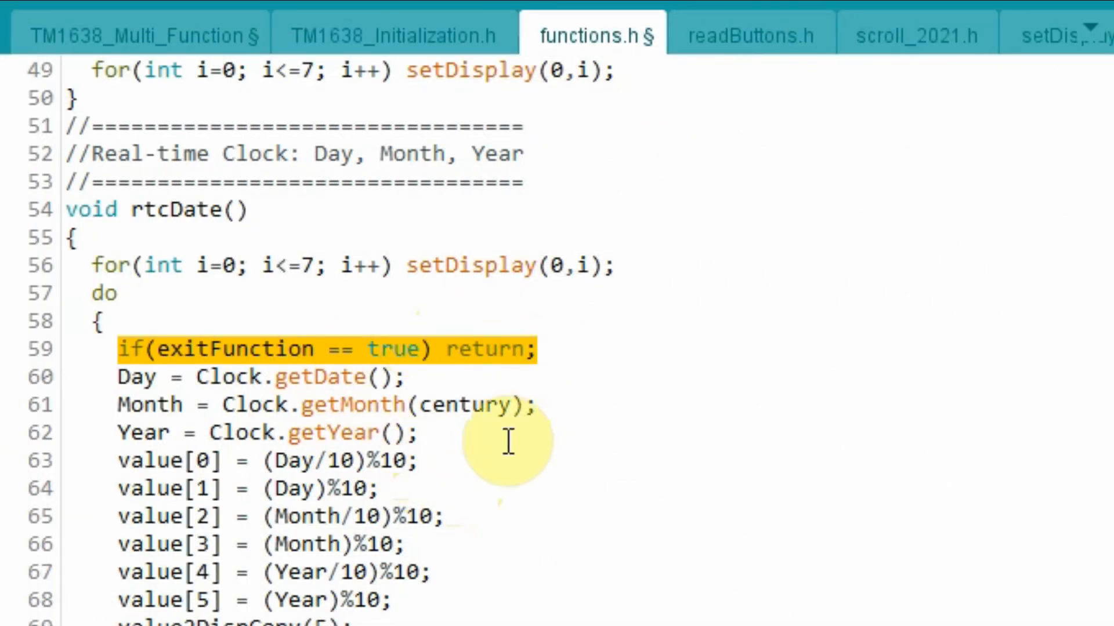
mouse_move(437, 422)
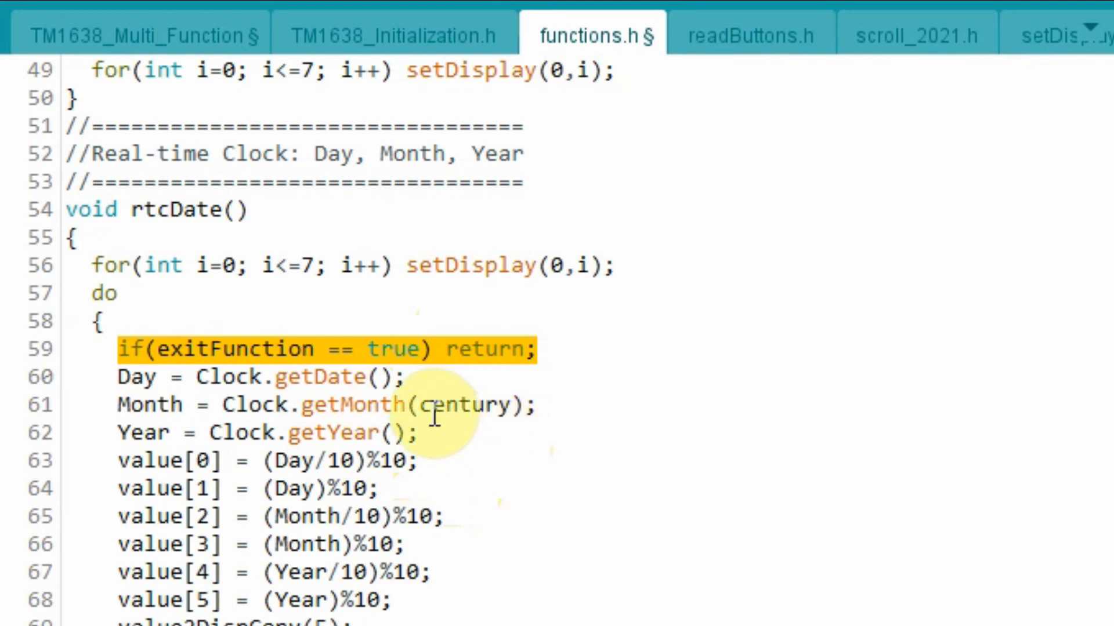
mouse_move(408, 375)
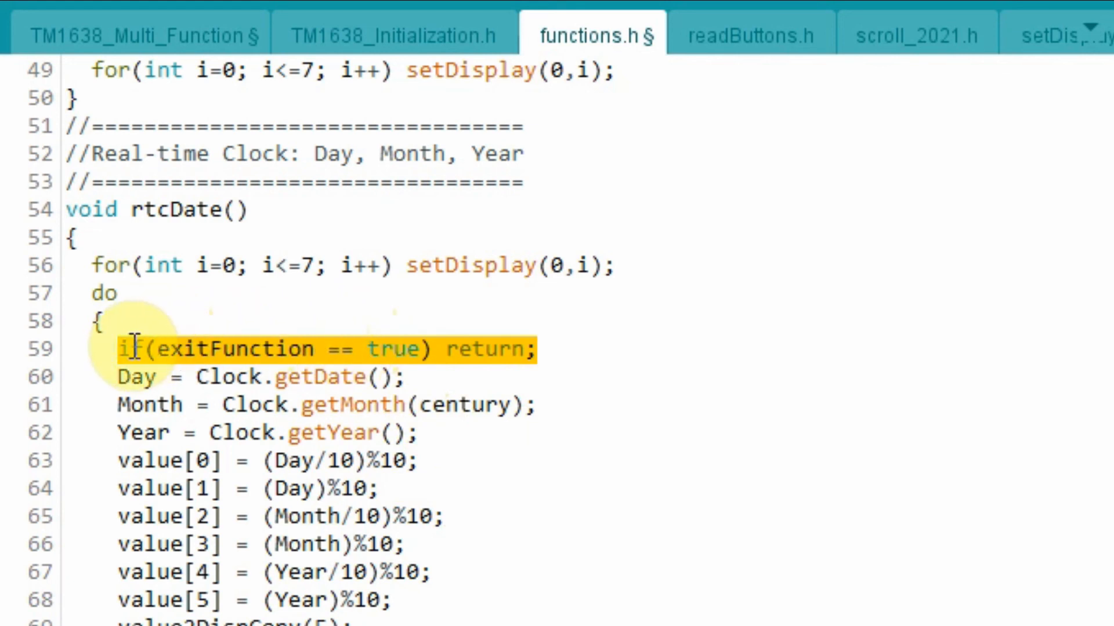
mouse_move(501, 348)
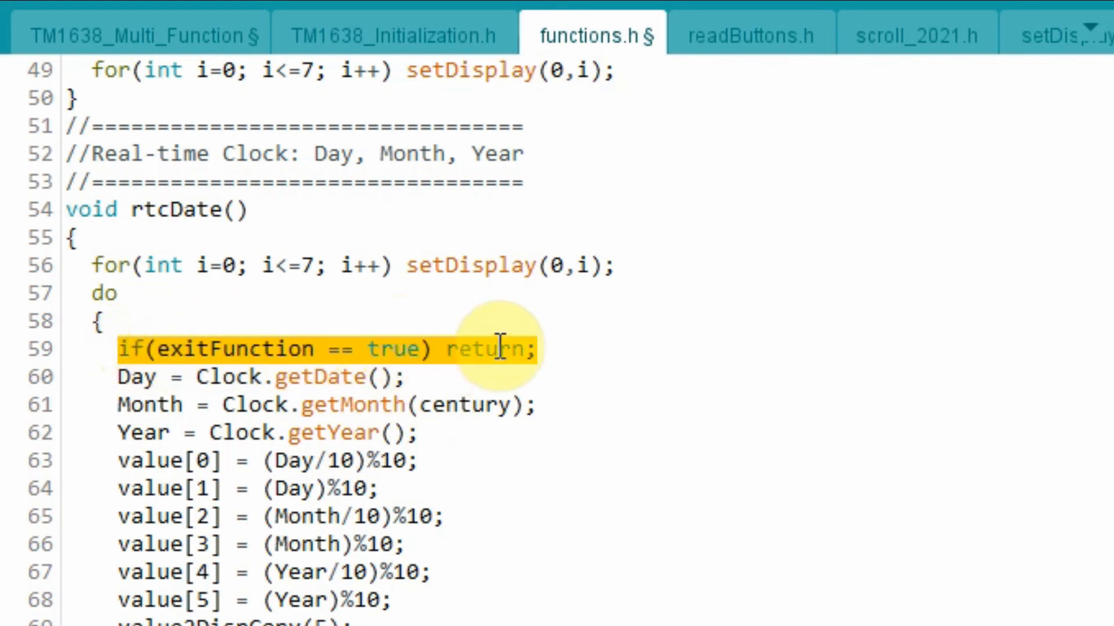
mouse_move(526, 380)
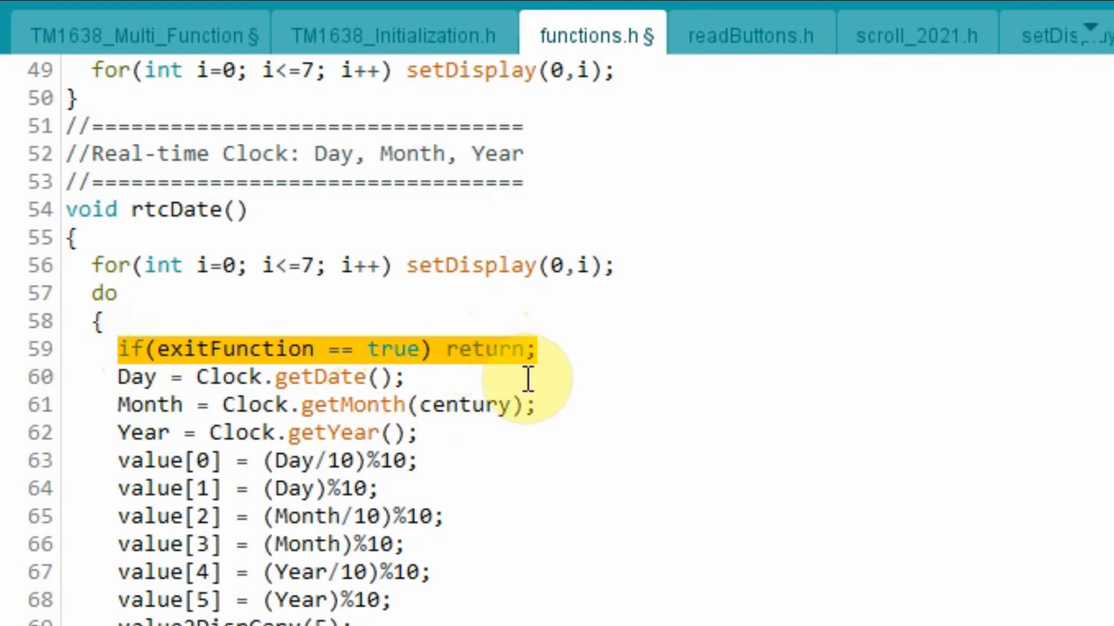